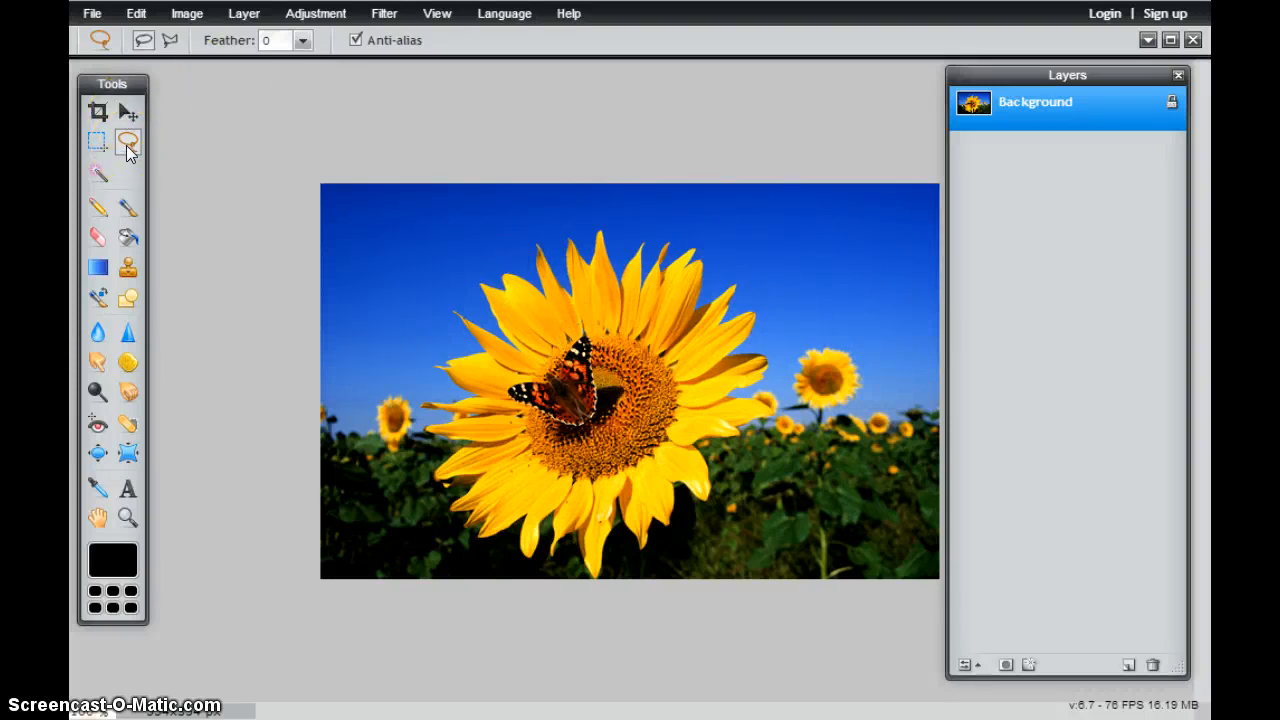
mouse_move(128, 140)
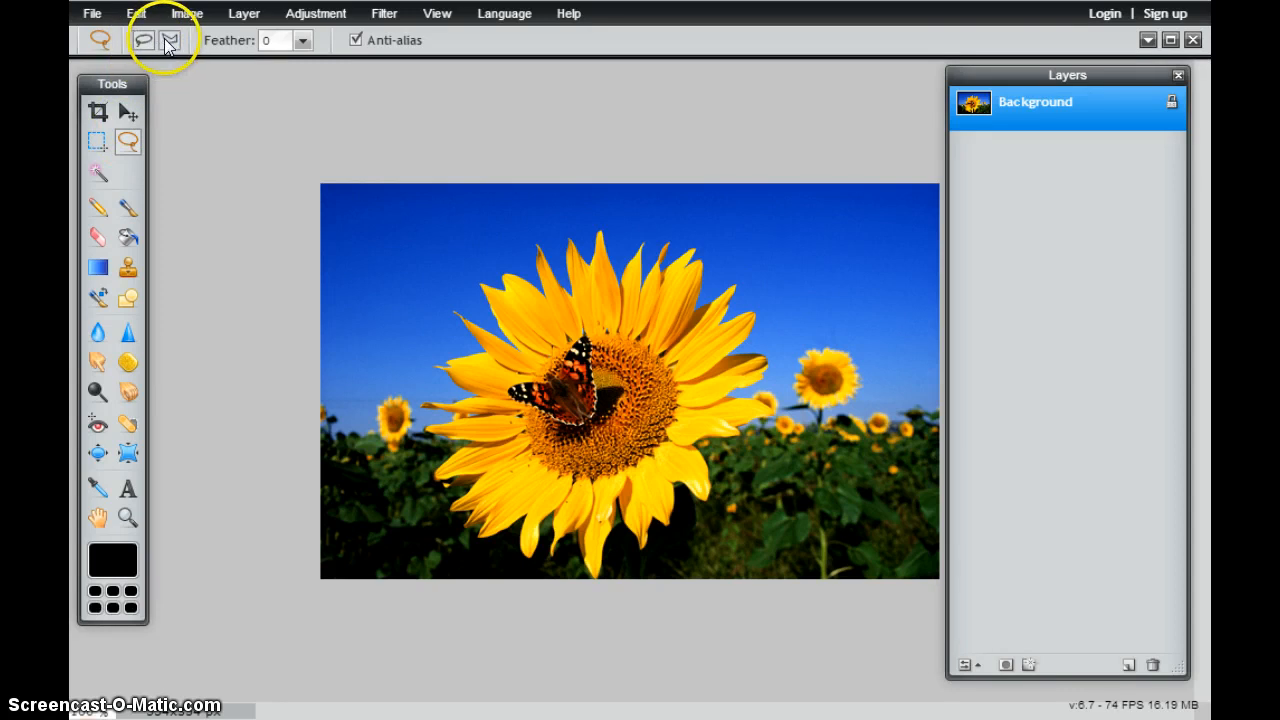
mouse_move(170, 40)
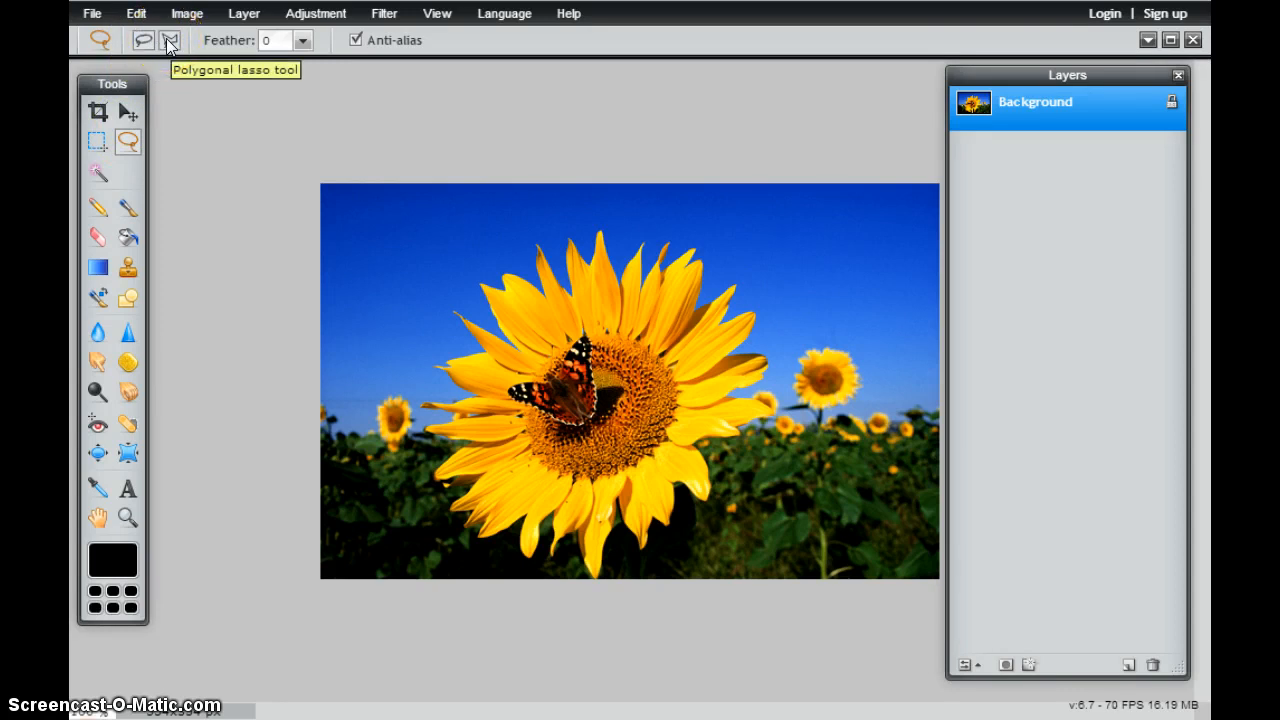
mouse_move(142, 40)
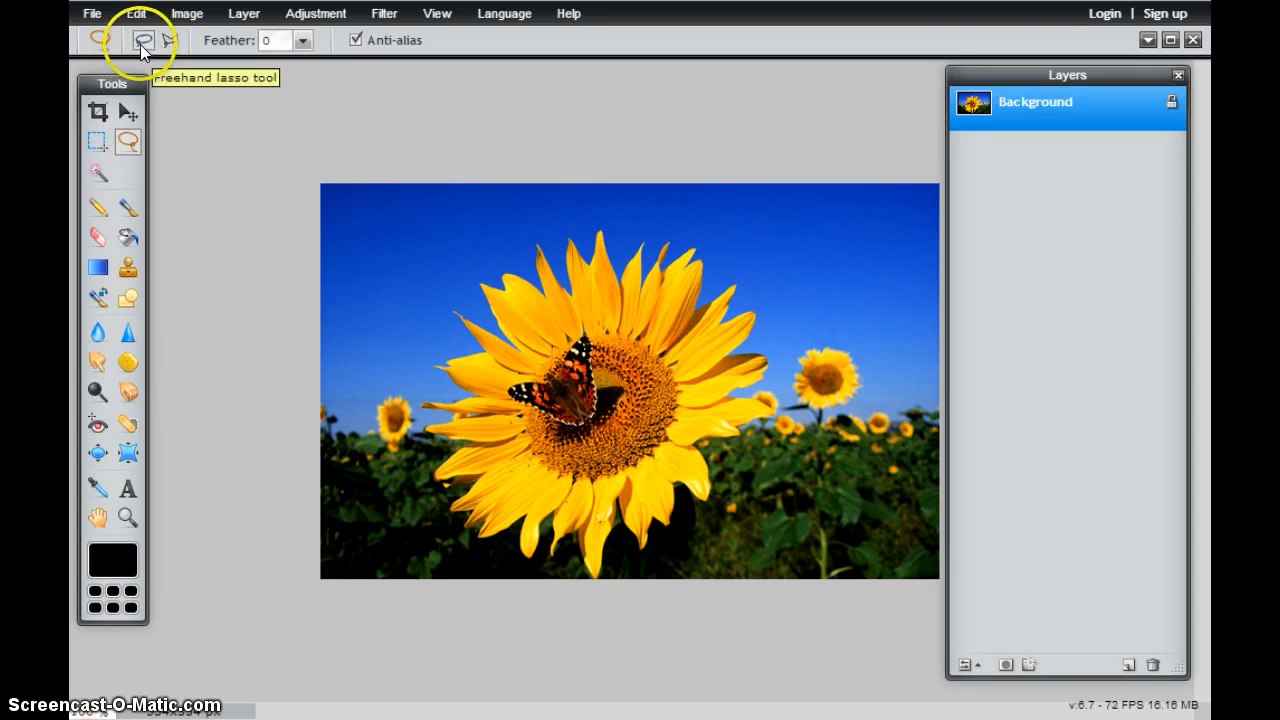
mouse_move(418, 320)
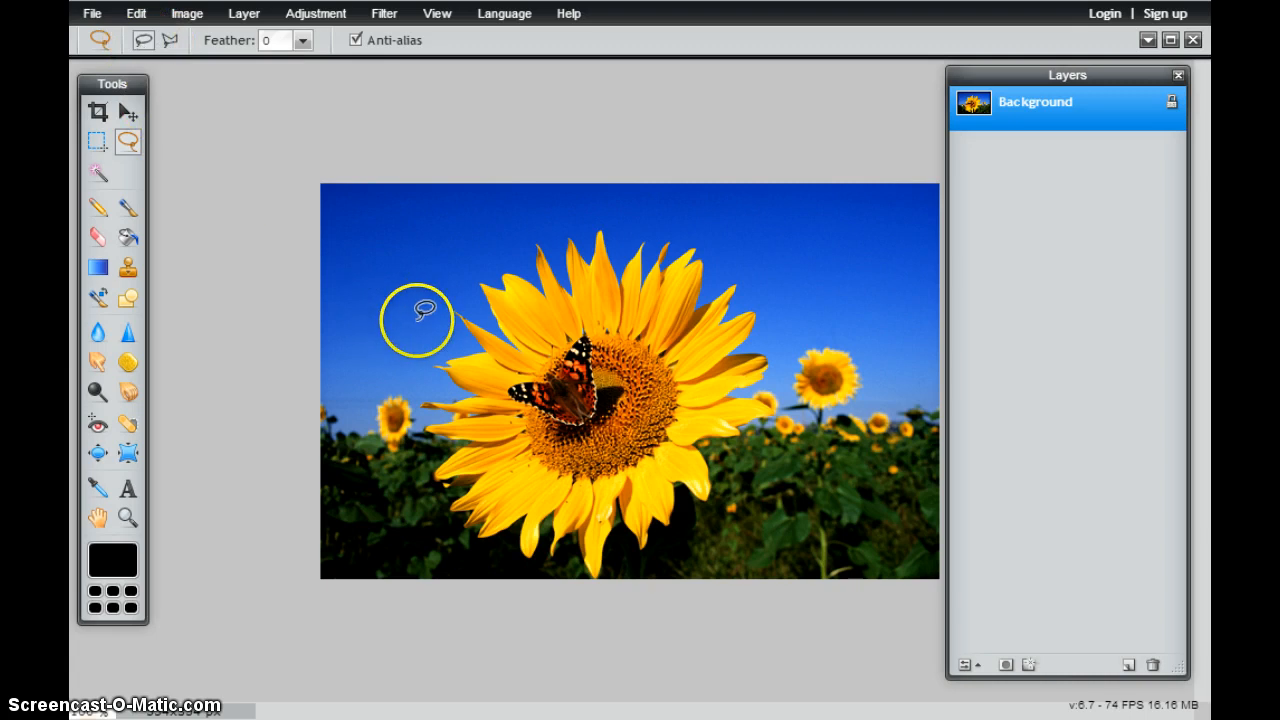
mouse_move(478, 338)
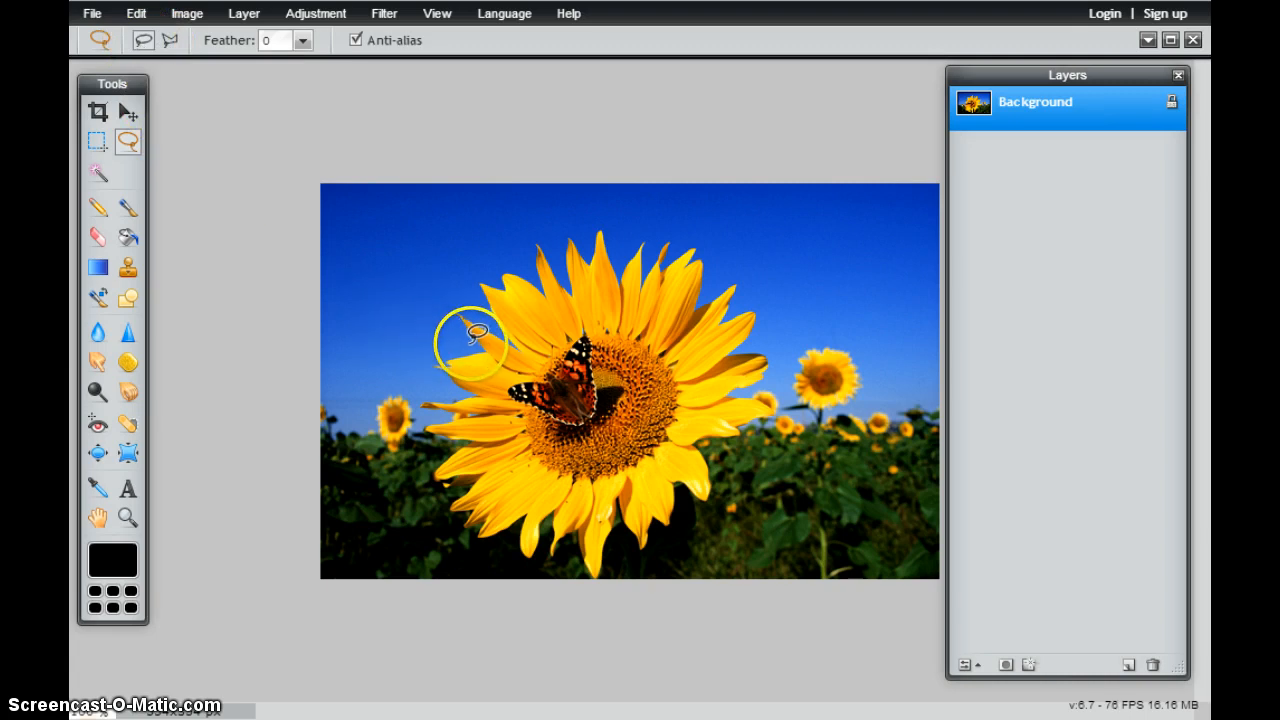
mouse_move(524, 348)
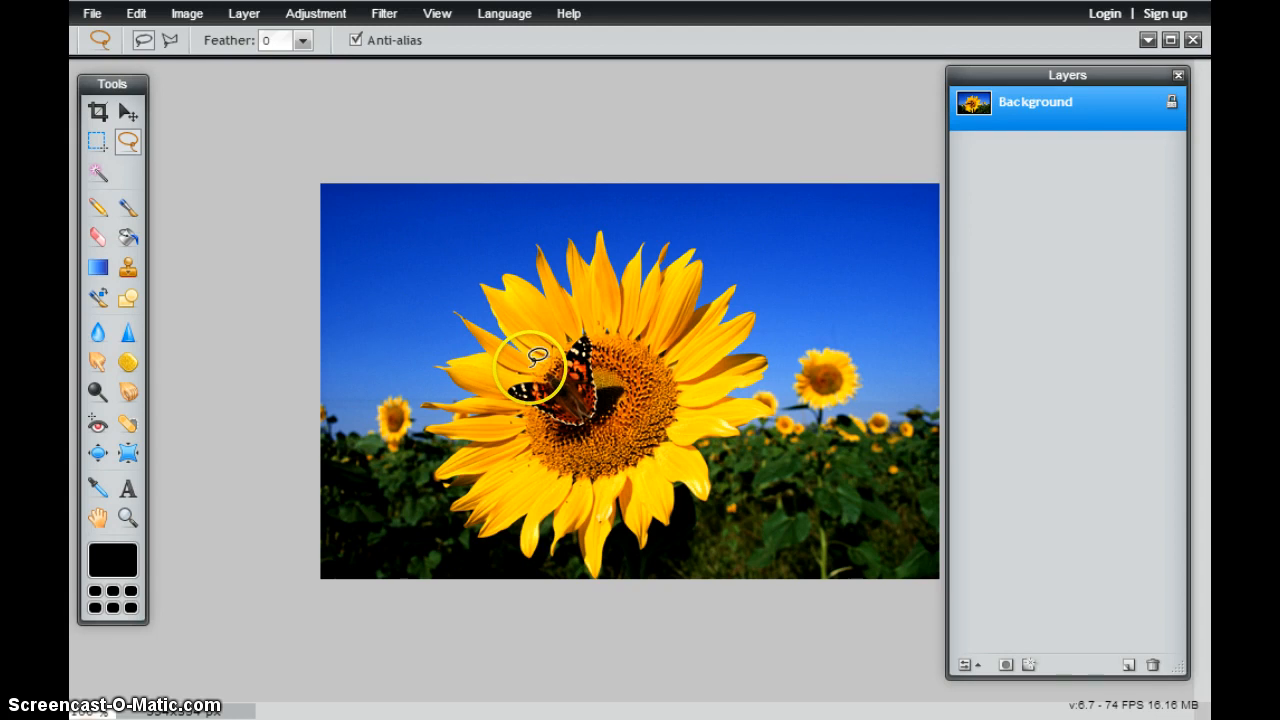
mouse_move(540, 348)
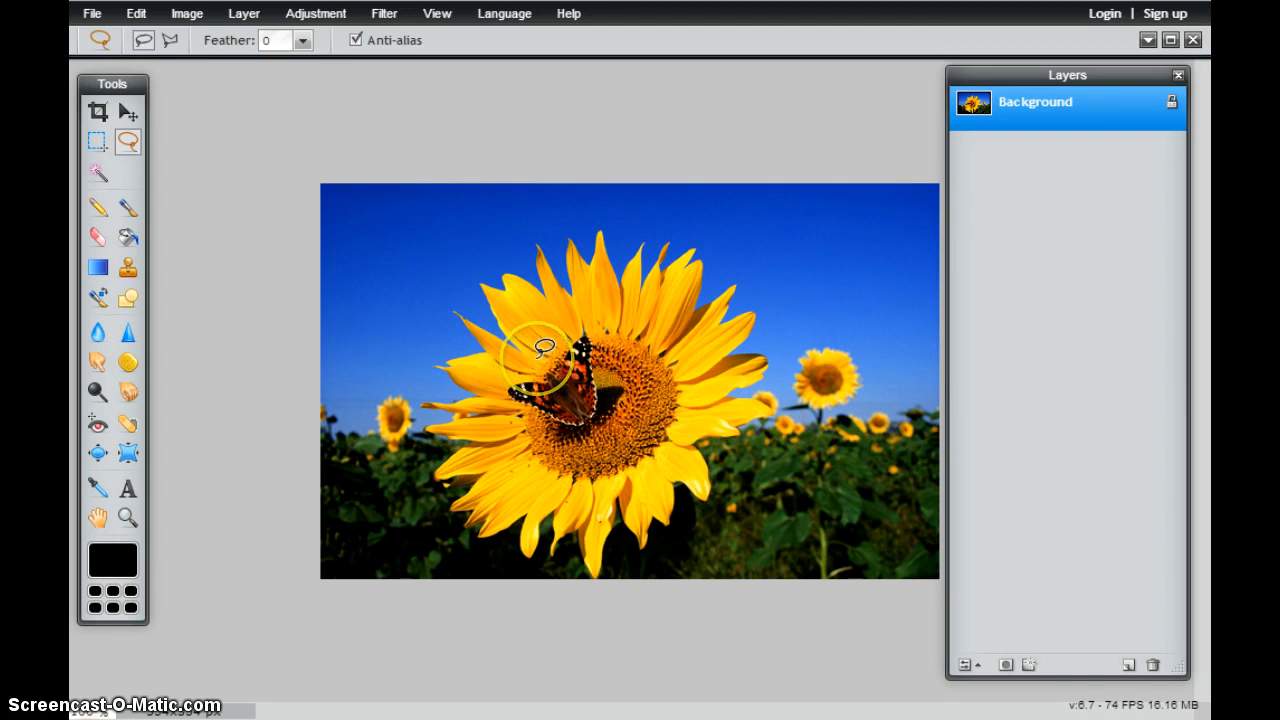
mouse_move(550, 350)
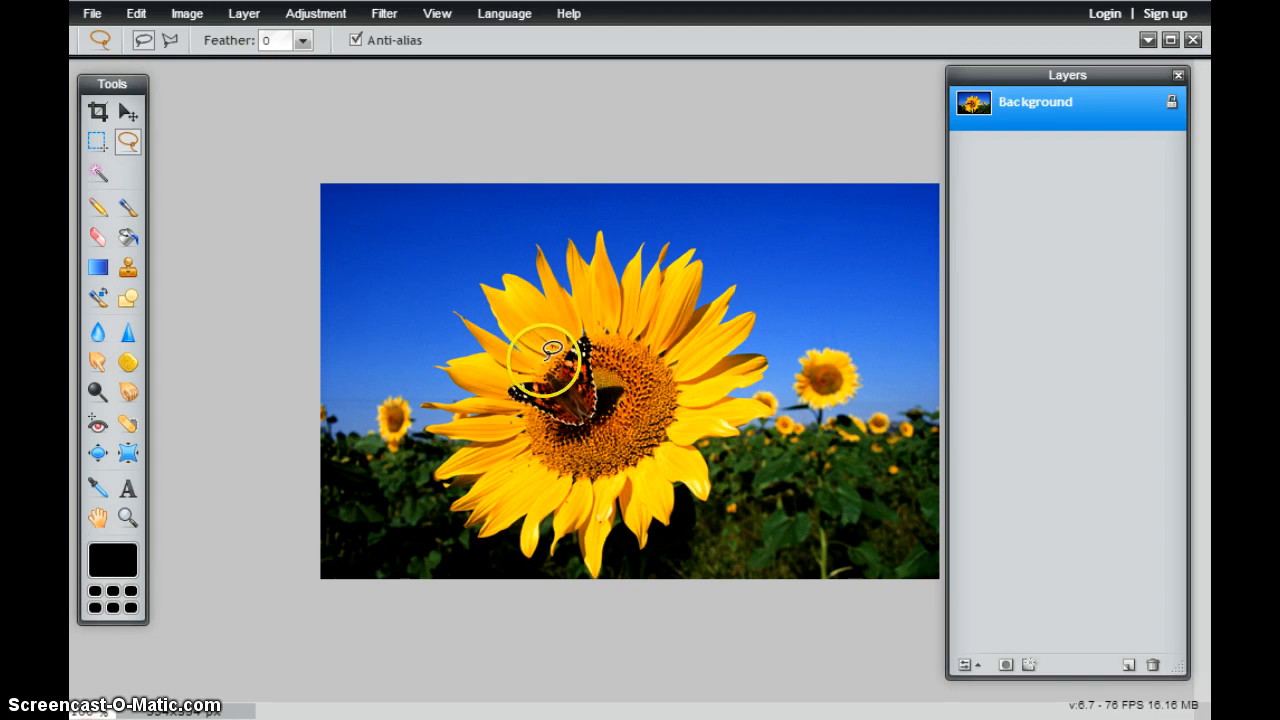
mouse_move(540, 384)
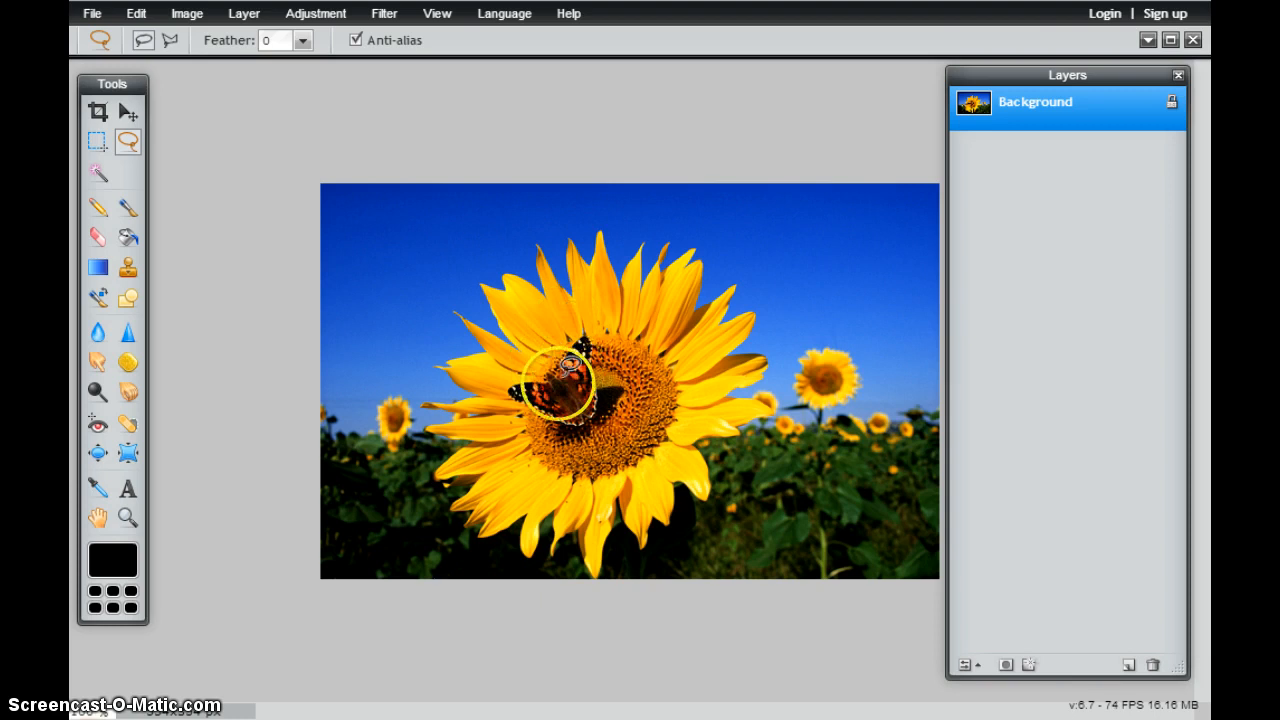
mouse_move(544, 364)
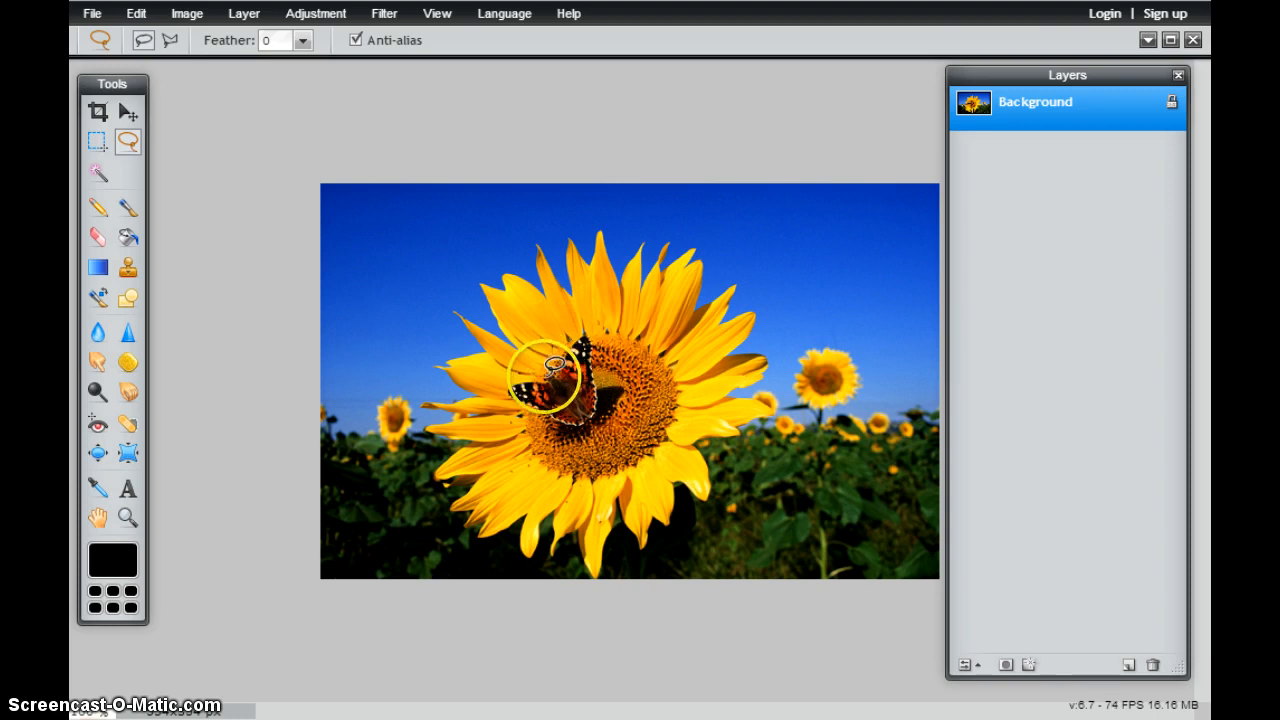
mouse_move(588, 404)
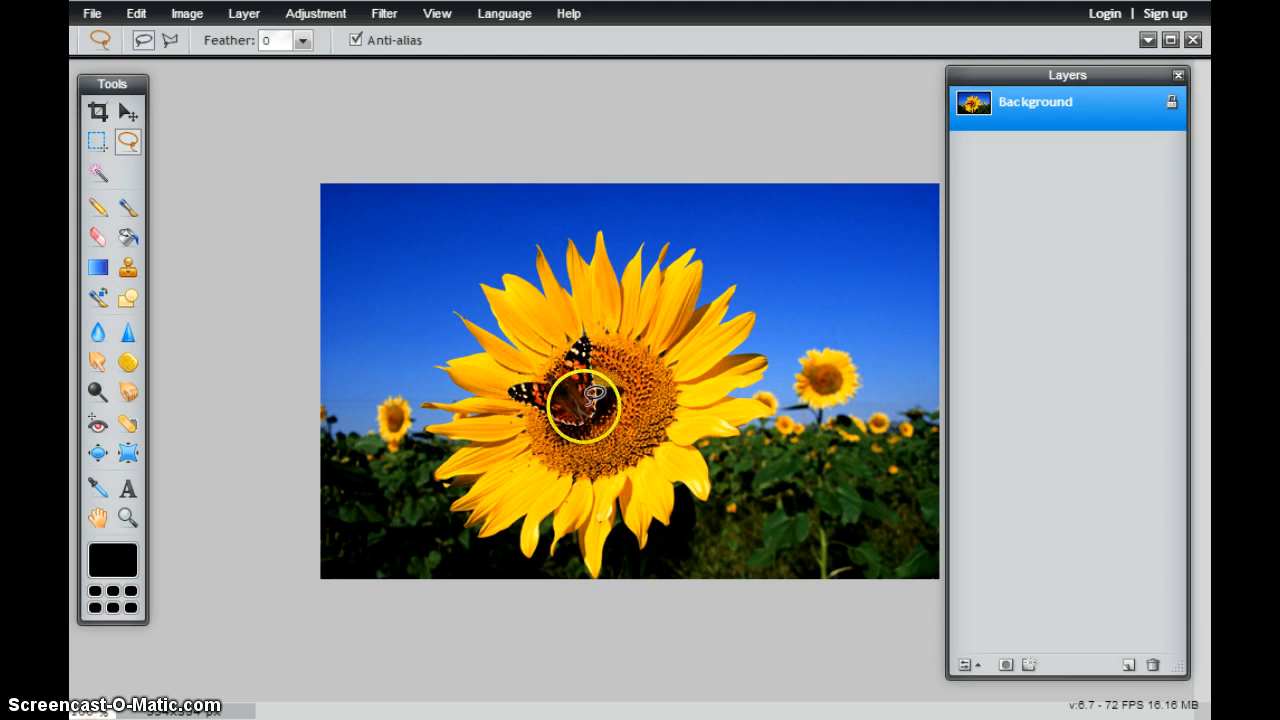
mouse_move(558, 360)
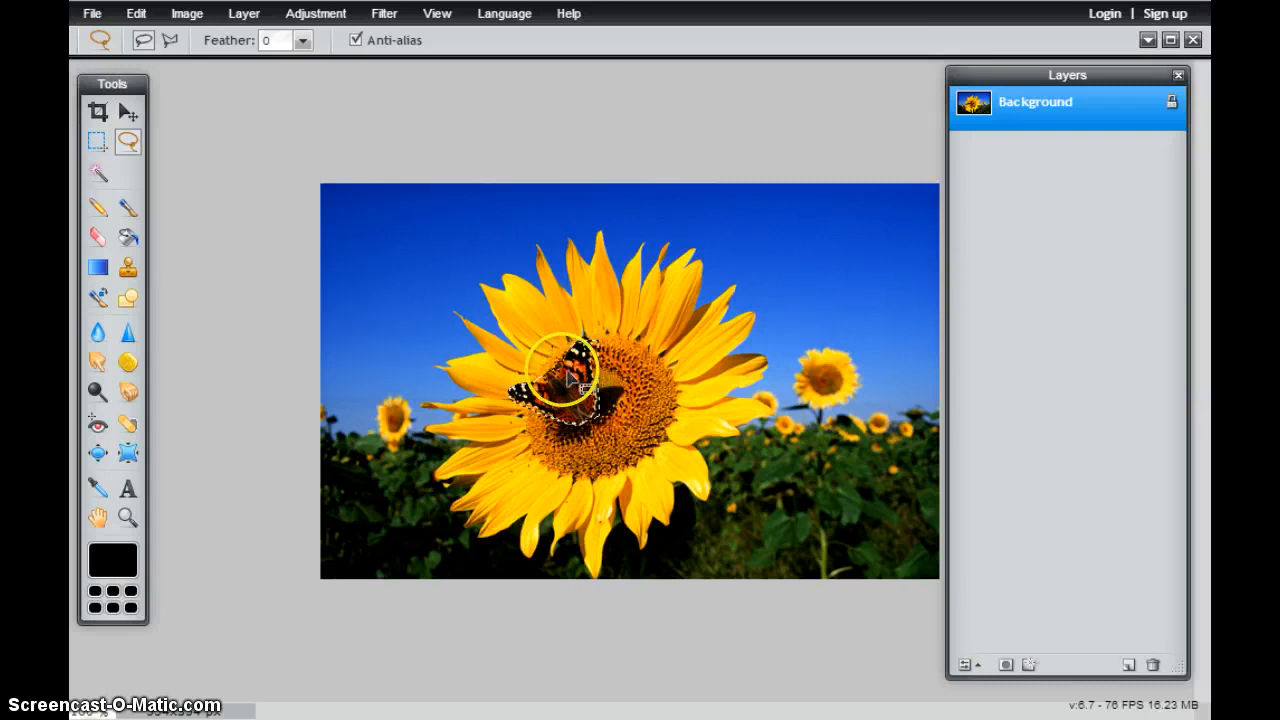
mouse_move(516, 392)
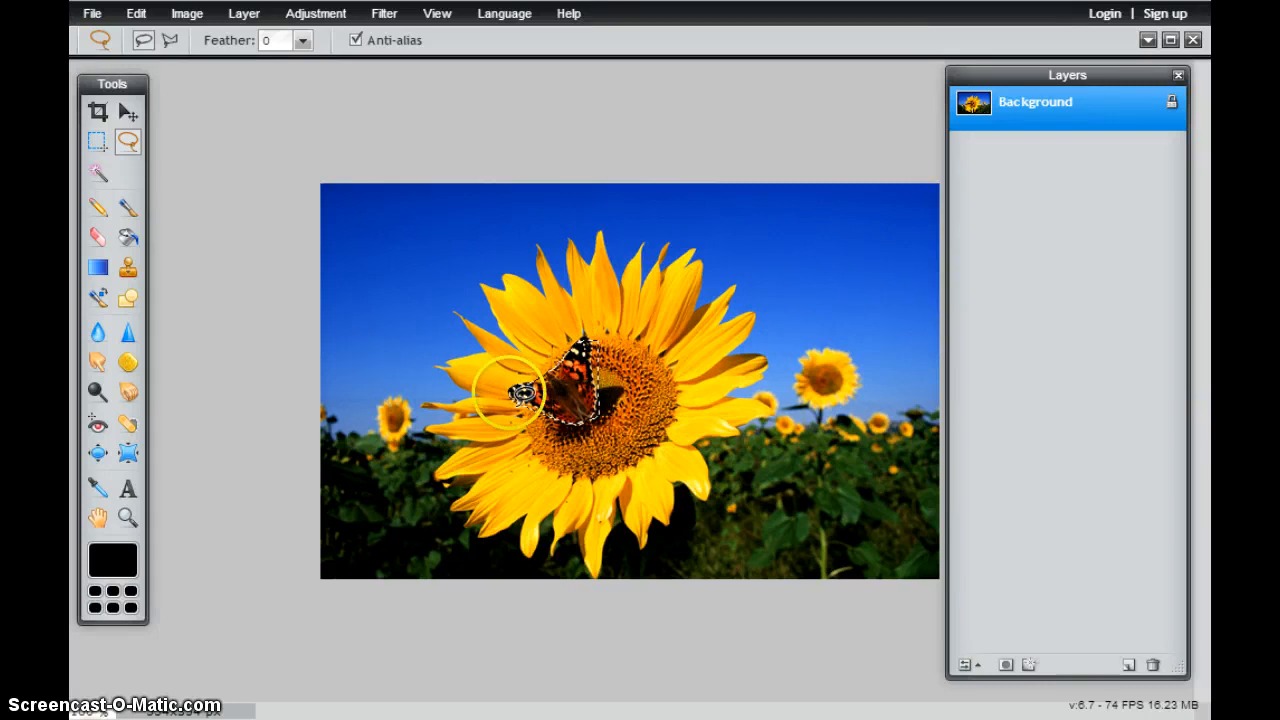
Switch to the Move tool after clearing the butterfly selection.
left_click(128, 112)
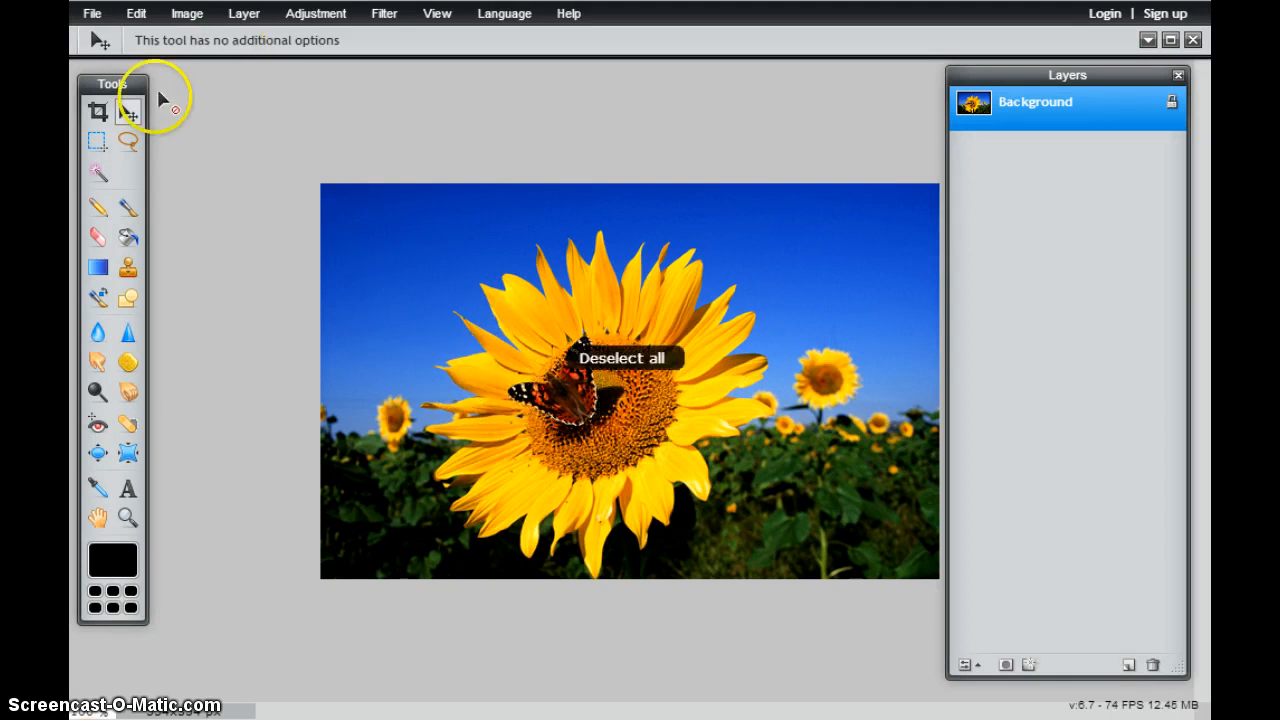
Activate the Lasso tool to work in Polygonal lasso mode.
left_click(128, 140)
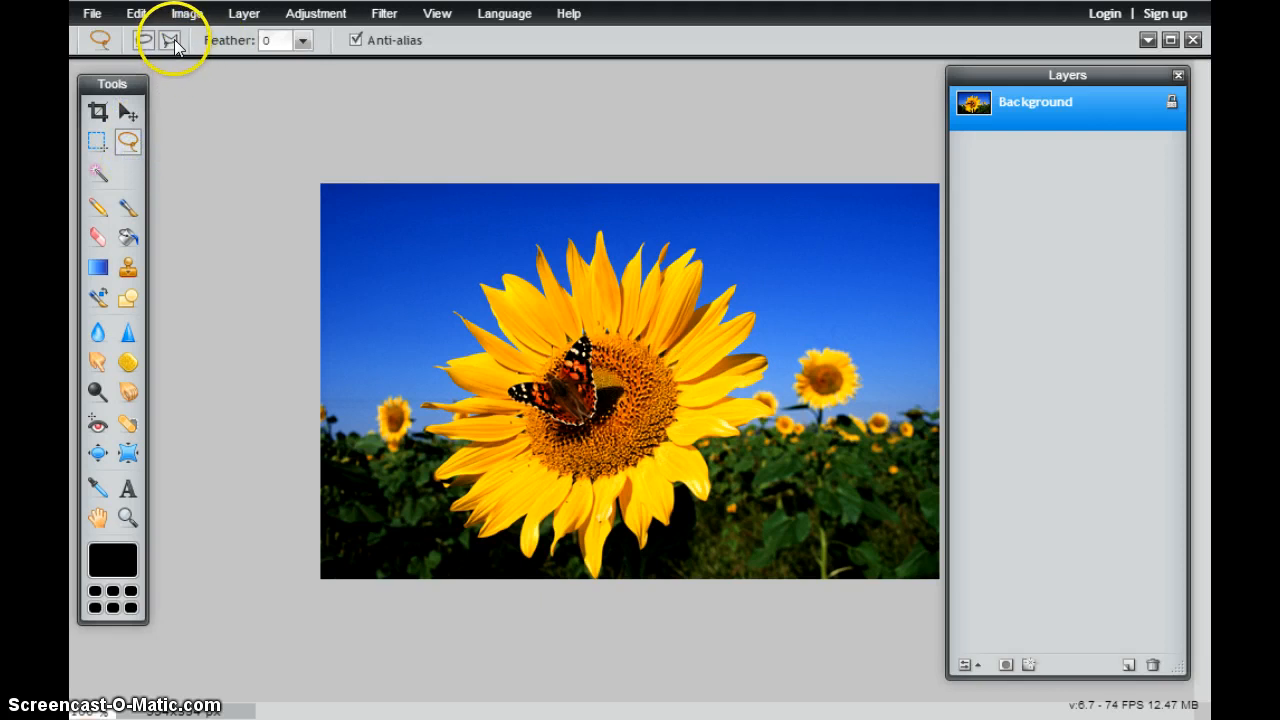
mouse_move(172, 40)
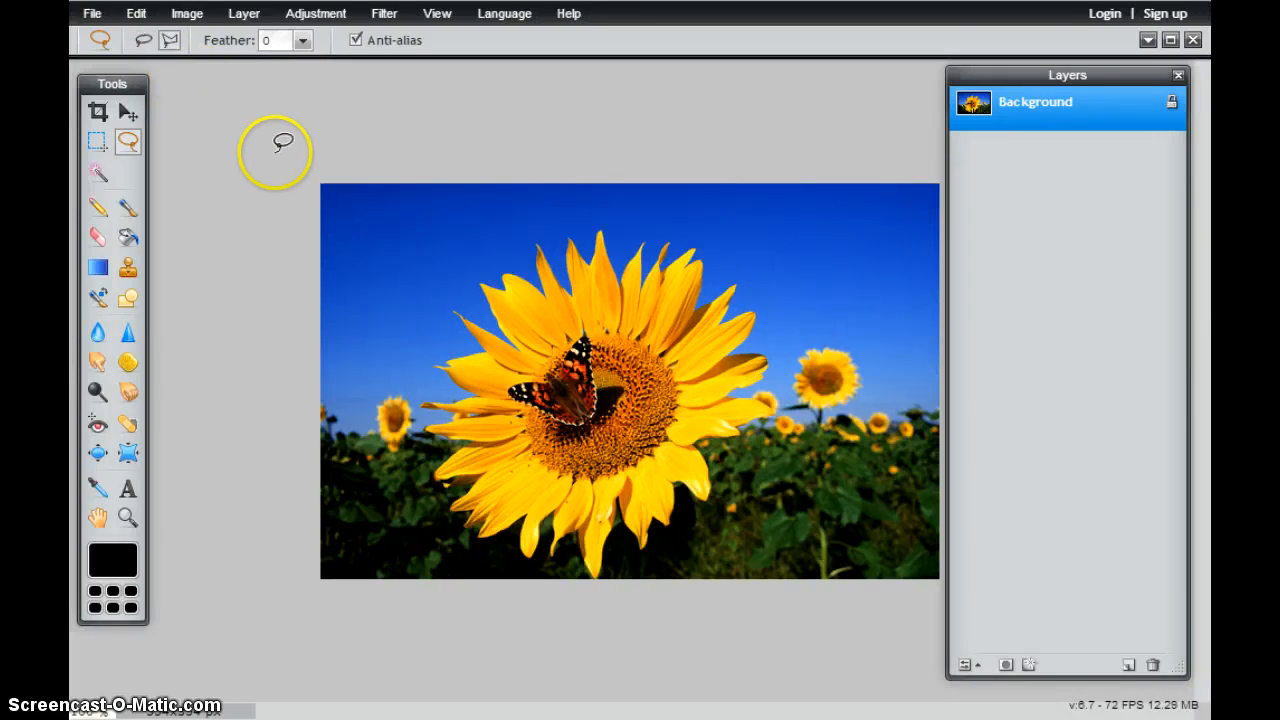
mouse_move(570, 230)
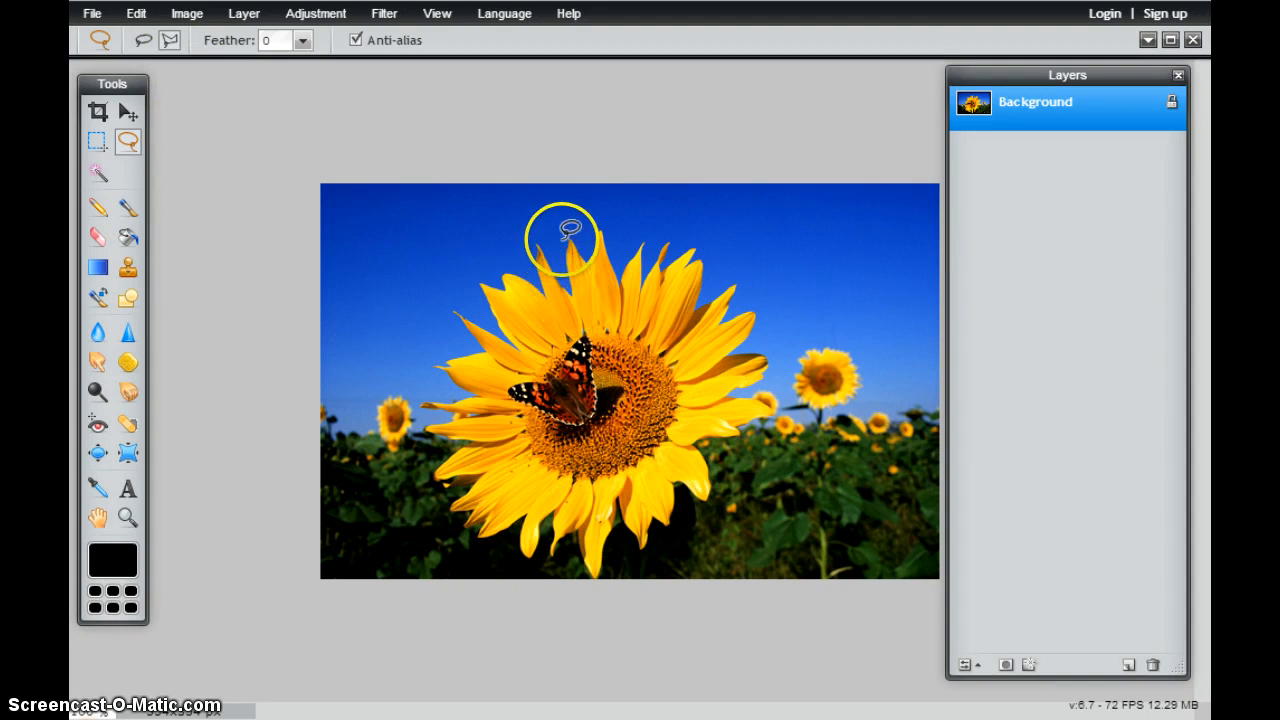
mouse_move(576, 290)
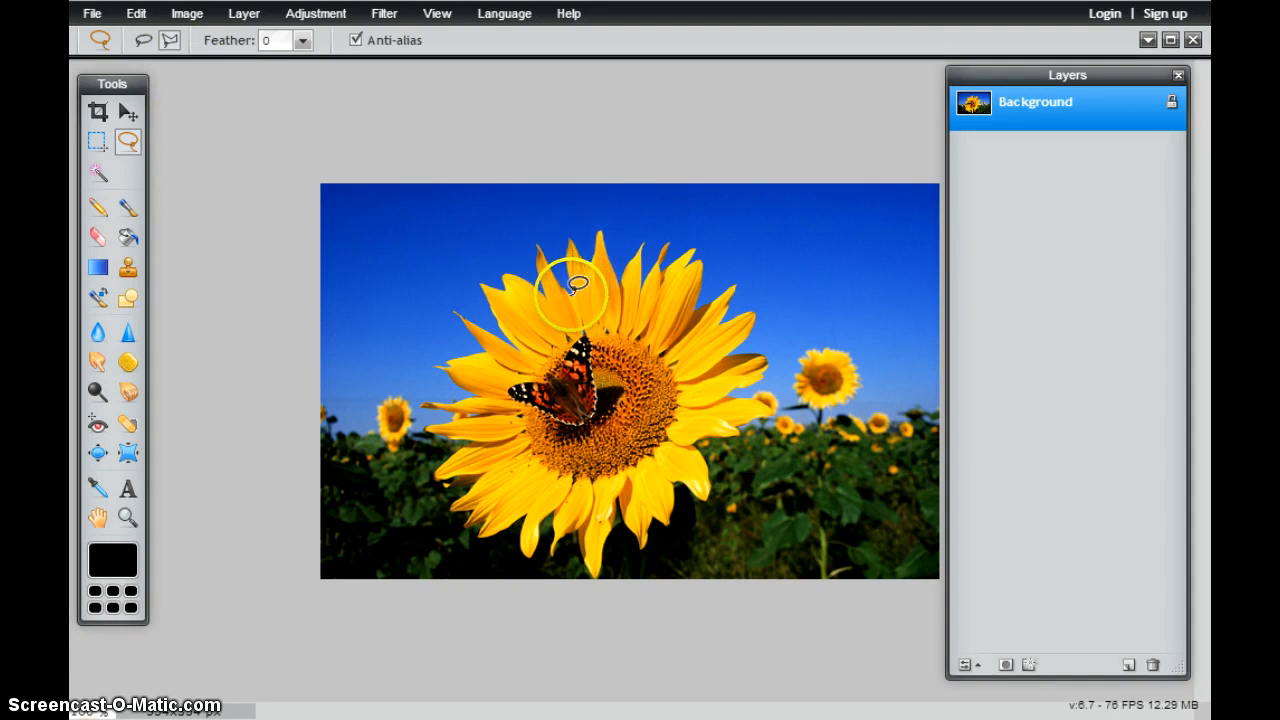
mouse_move(576, 250)
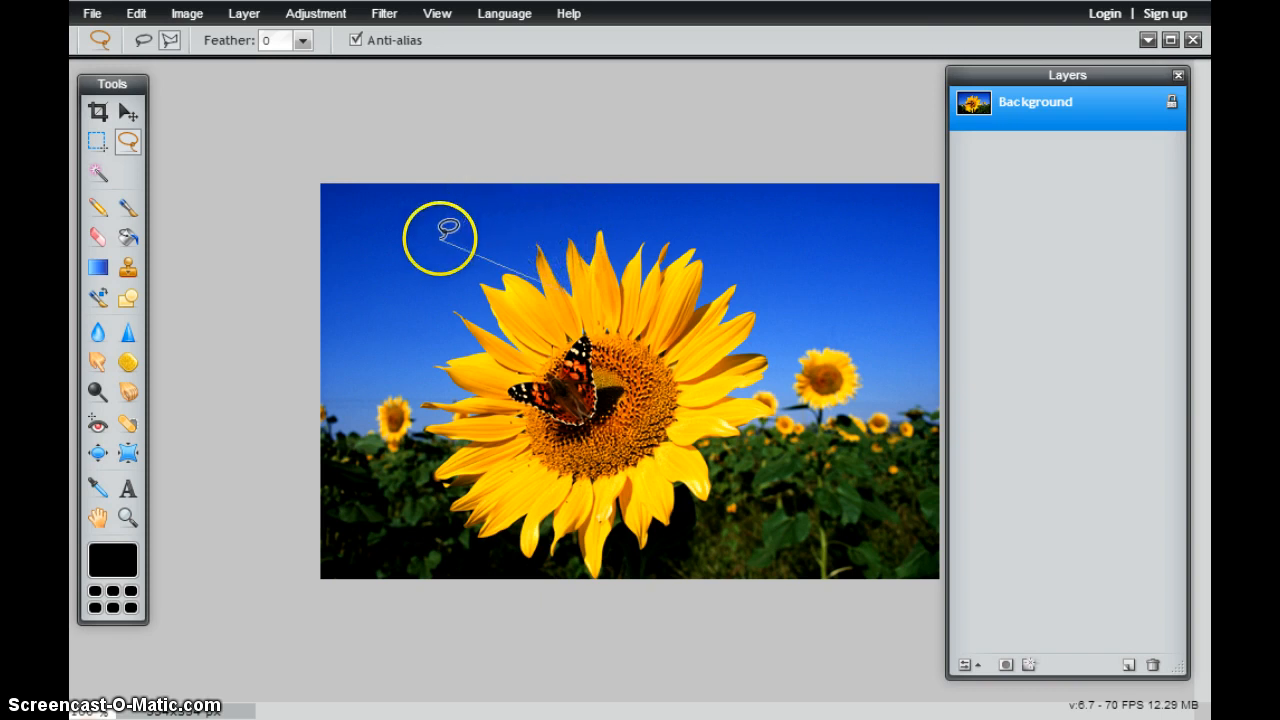
mouse_move(576, 222)
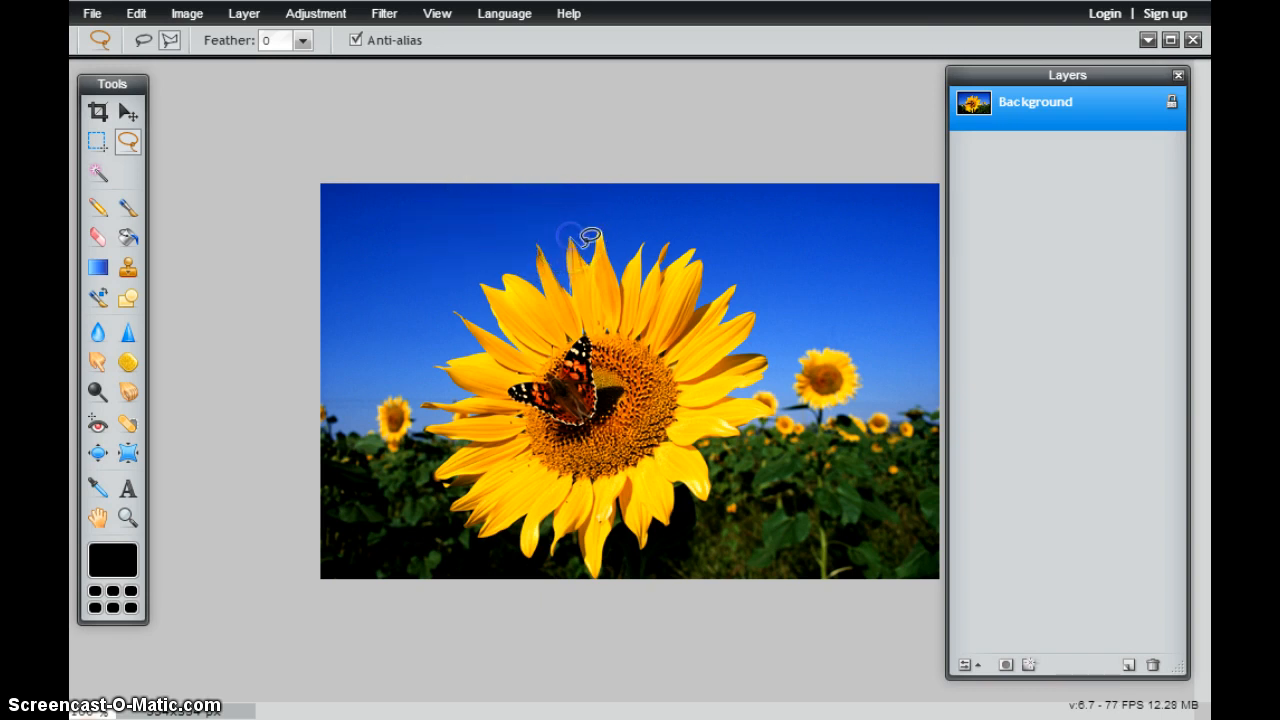
mouse_move(598, 250)
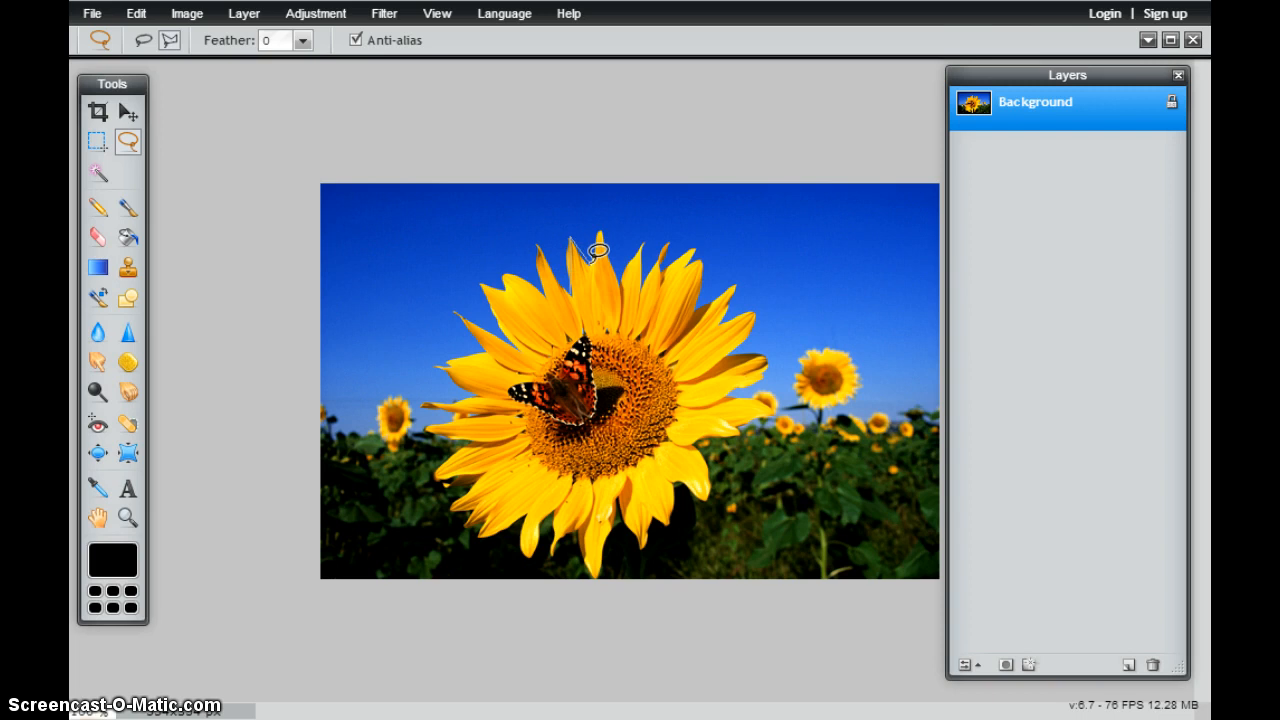
mouse_move(604, 224)
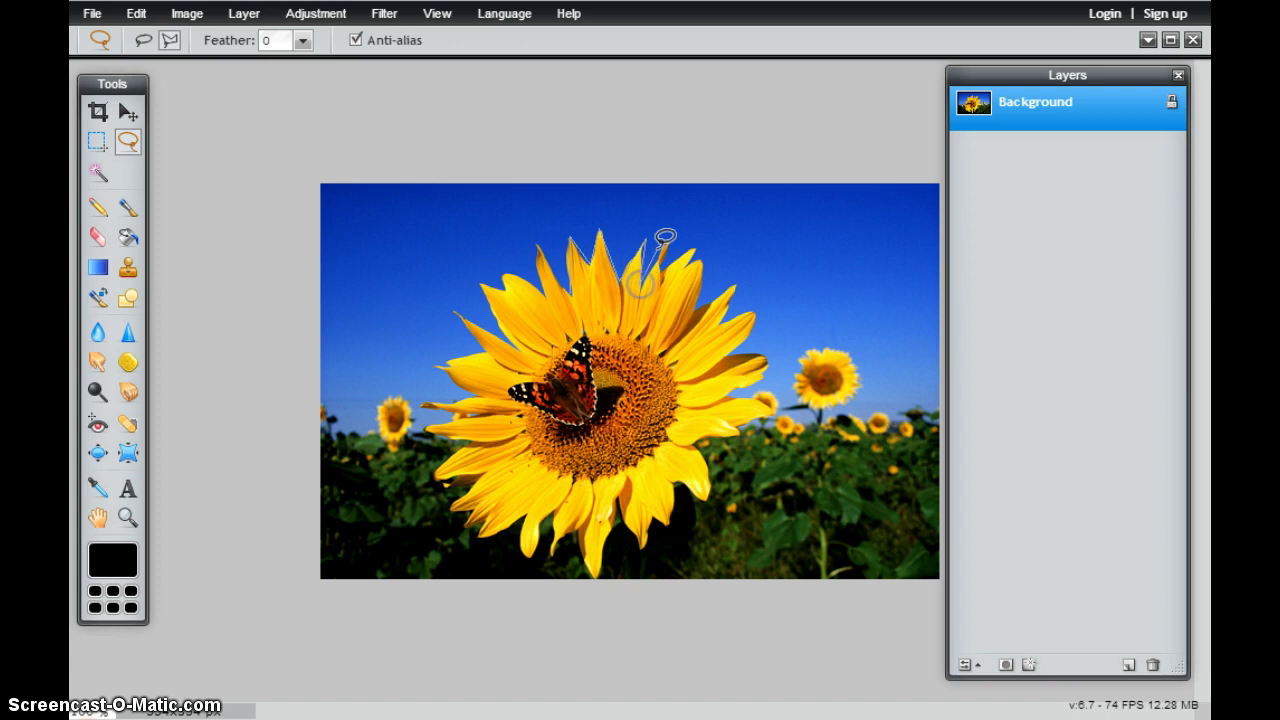
mouse_move(676, 262)
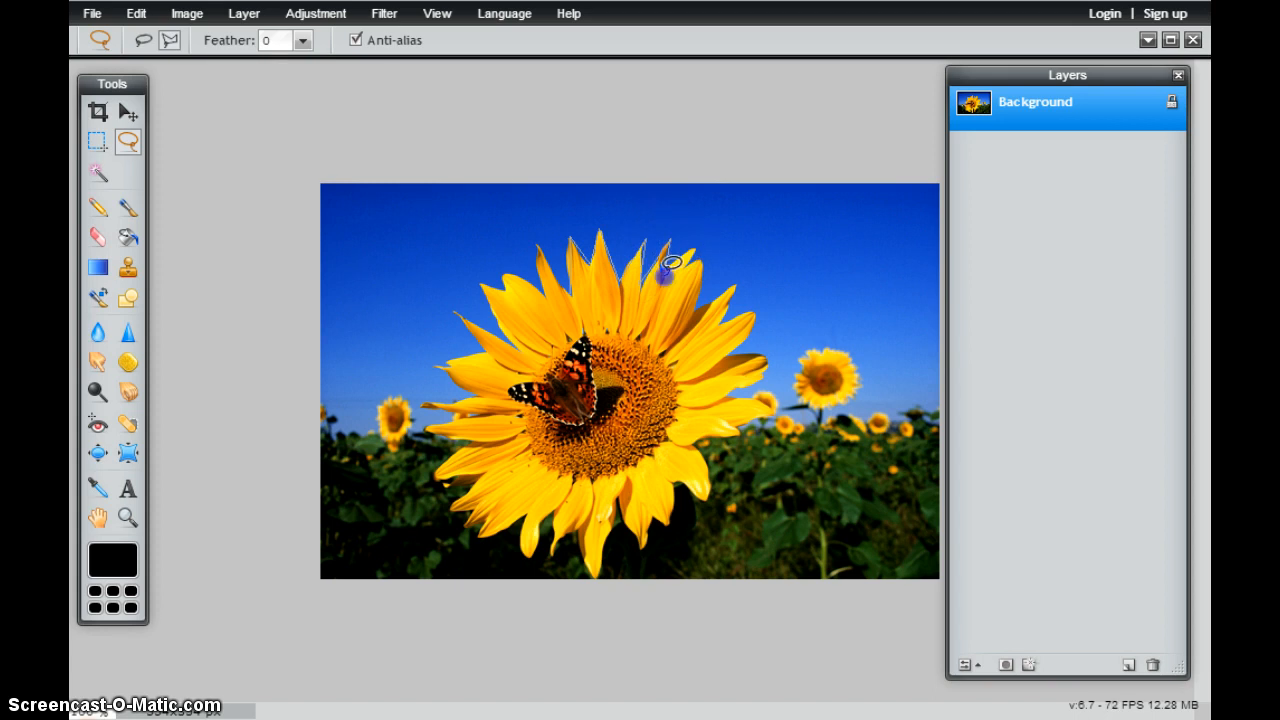
mouse_move(576, 290)
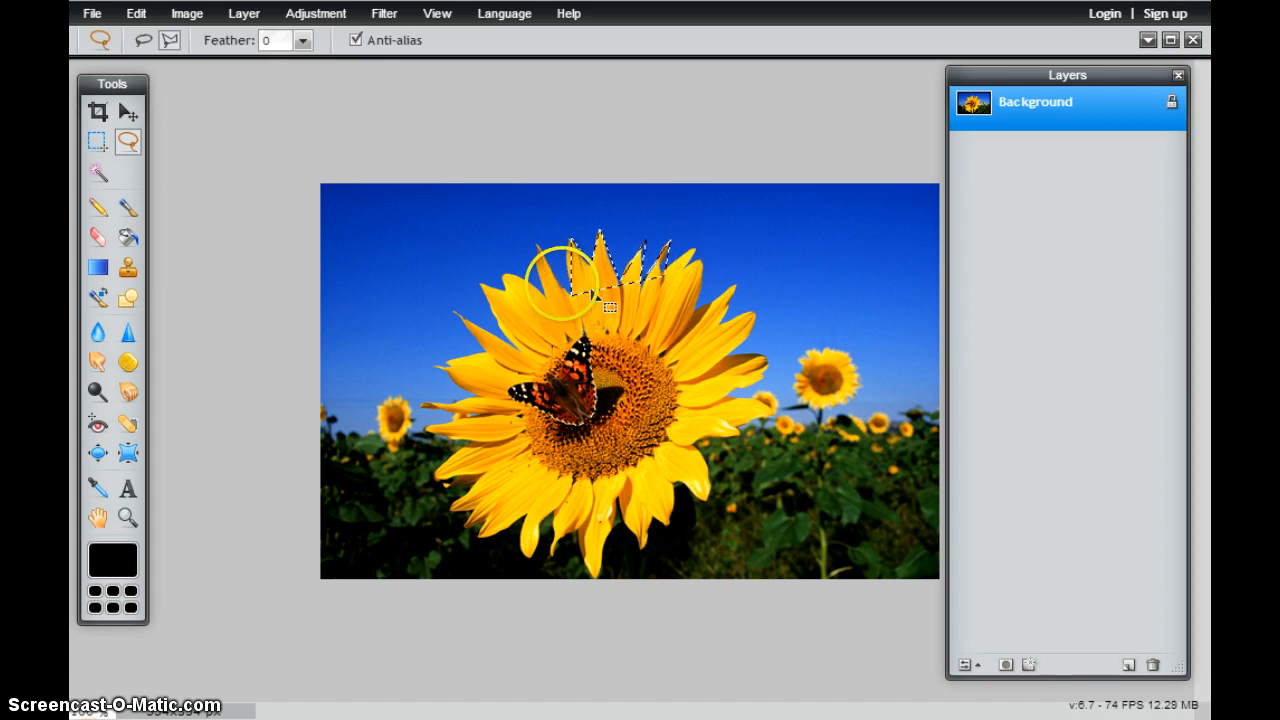
Switch to the Move tool with the top petals outlined by the polygonal lasso.
left_click(128, 112)
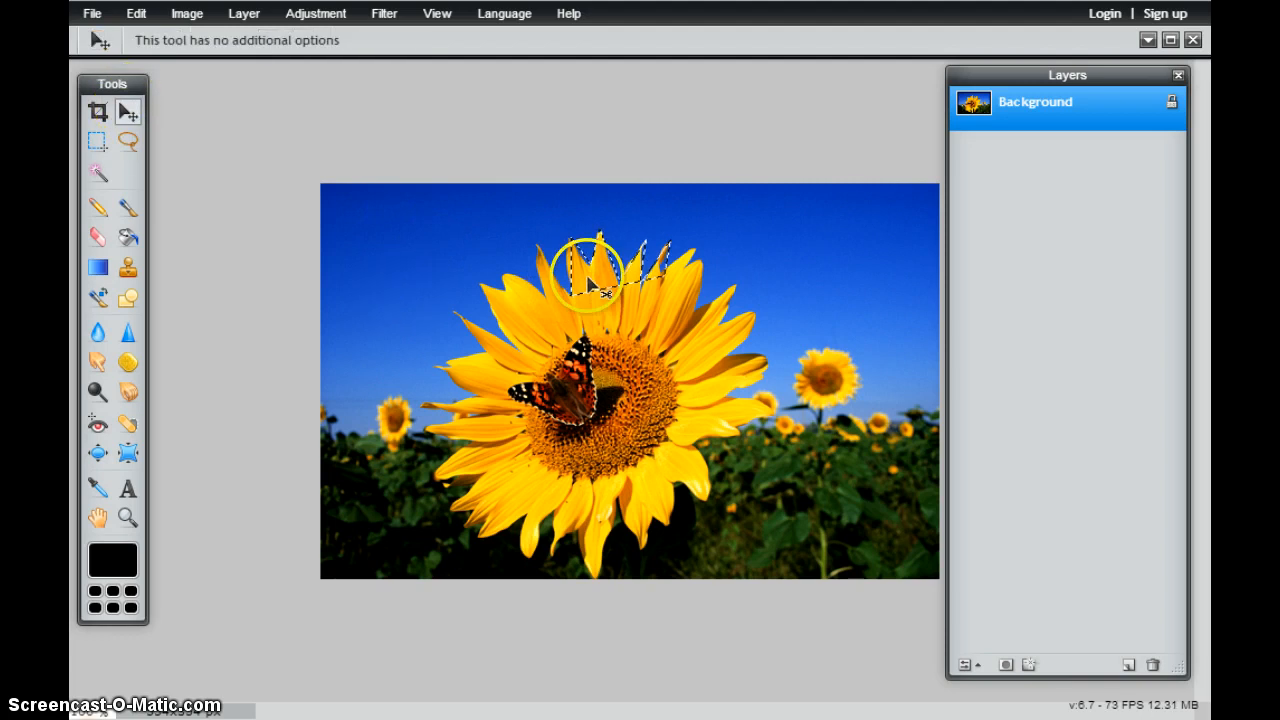